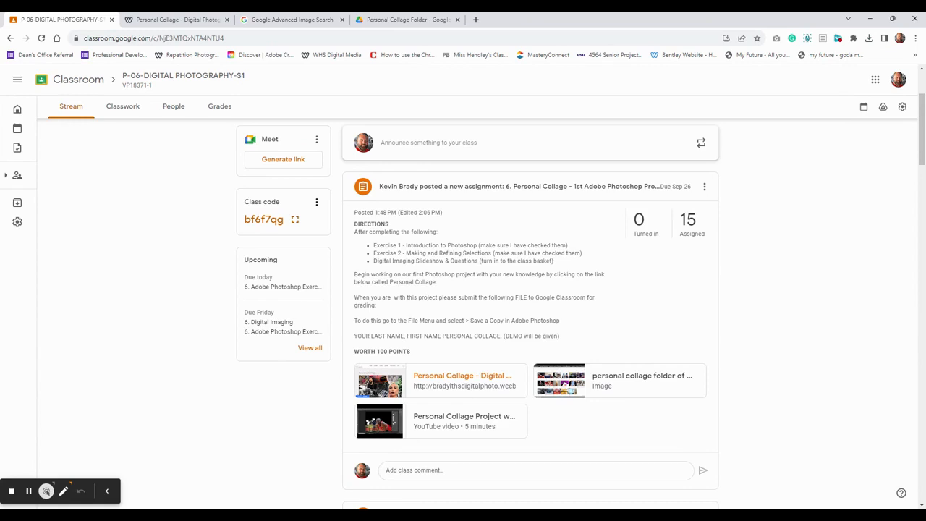
pyautogui.moveTo(439, 430)
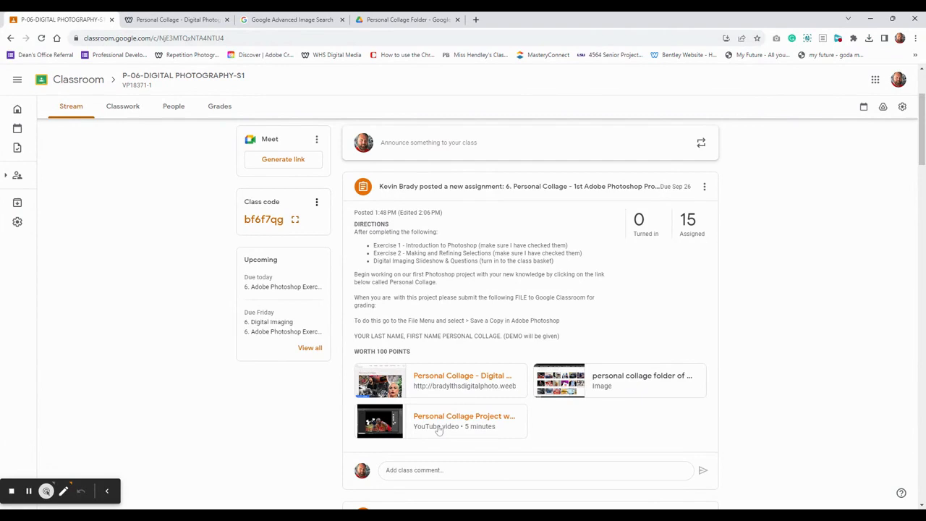
pyautogui.moveTo(582, 393)
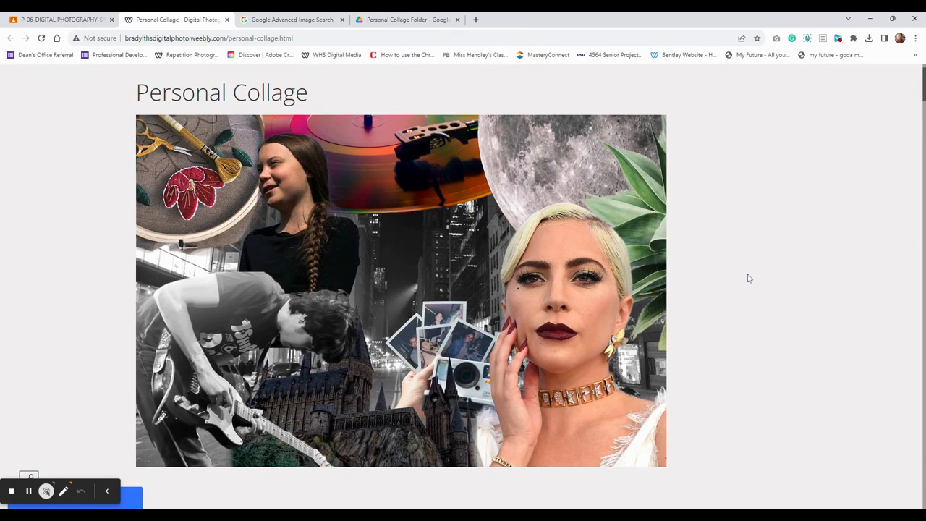
# - Scroll past the example collage to the directions on the 10–12 photo requirement and sizing rules
pyautogui.scroll(-3)
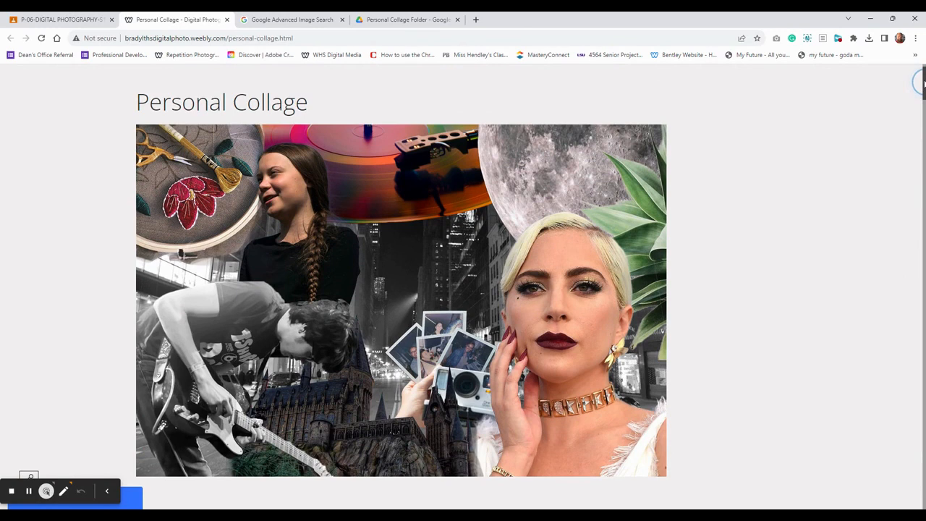
pyautogui.scroll(-3)
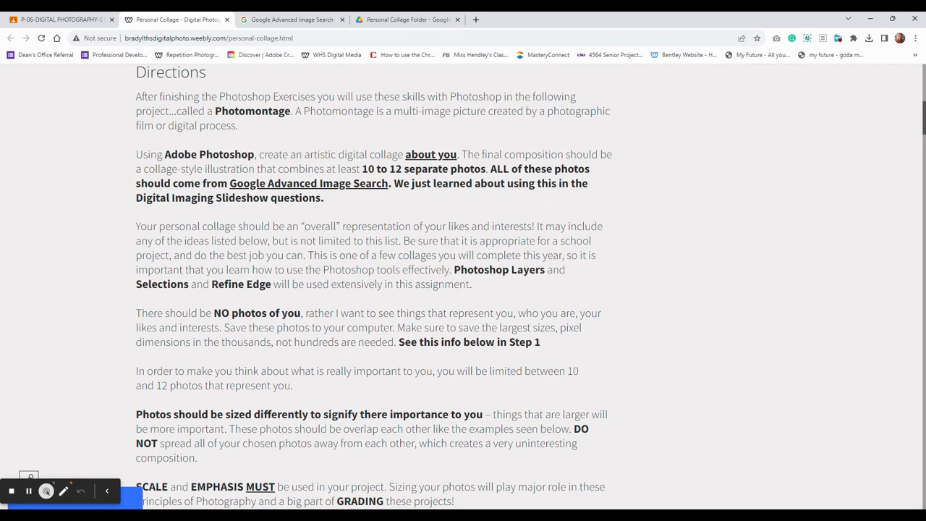
# - Scroll to the suggested photo topics list and the Step 1 heading on finding large images
pyautogui.scroll(-3)
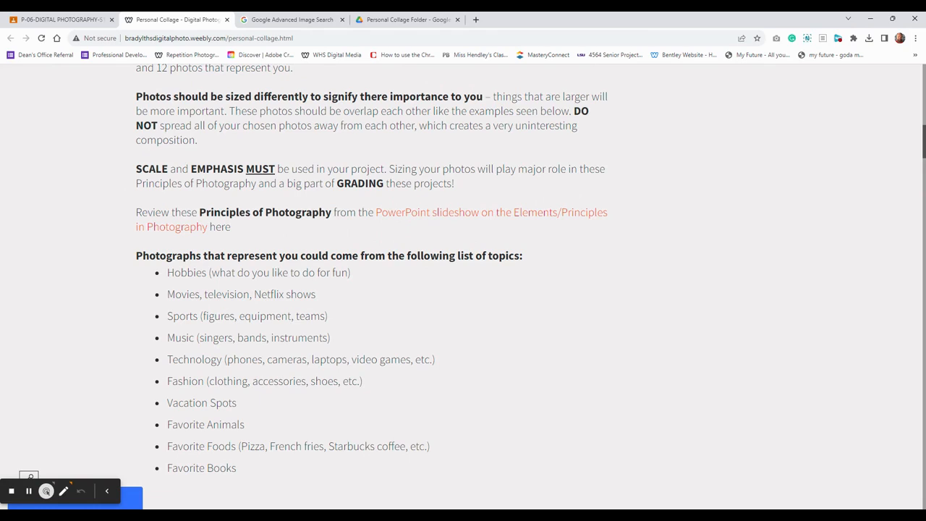
pyautogui.moveTo(896, 160)
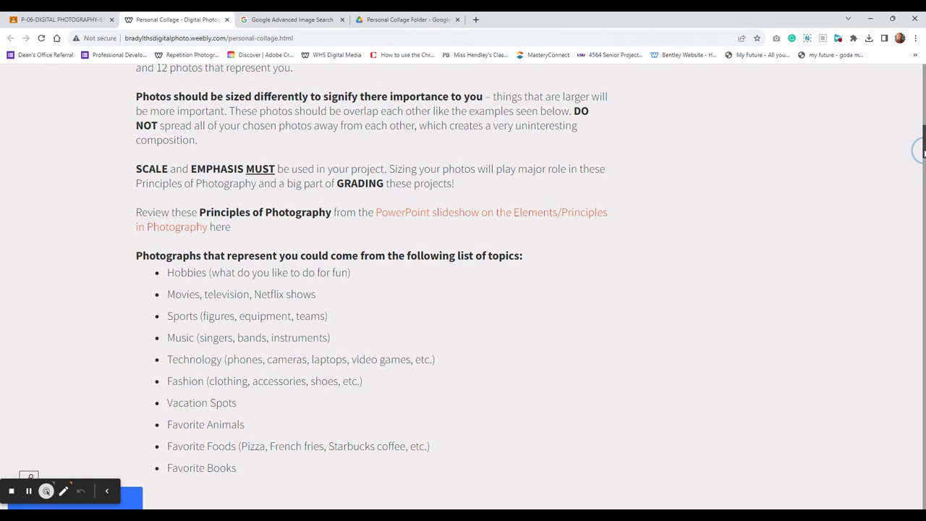
pyautogui.scroll(-3)
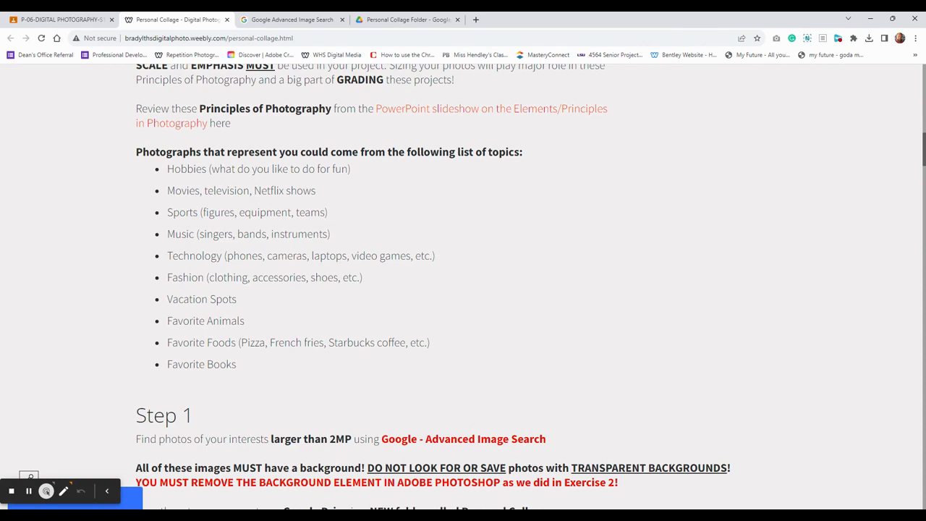
# - Scroll to Step 1's Personal Collage folder instructions and Advanced Image Search example
pyautogui.scroll(-3)
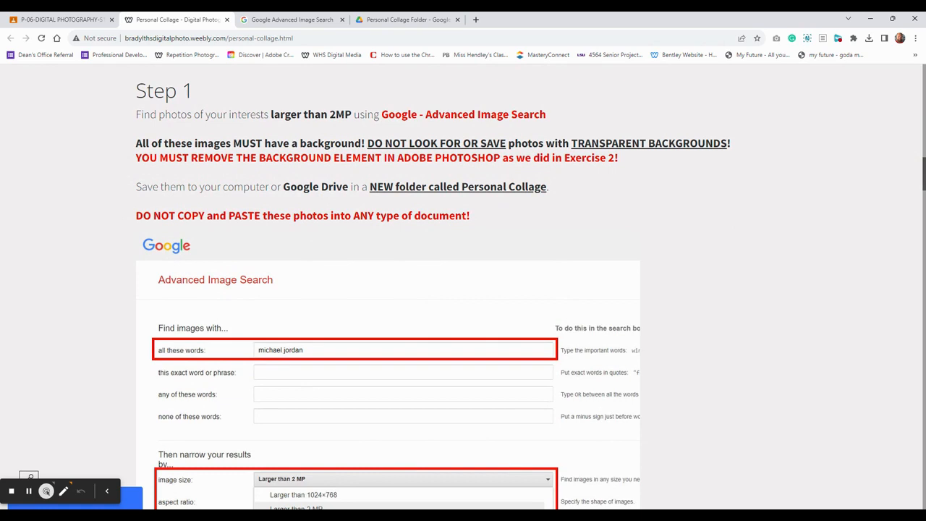
pyautogui.moveTo(491, 120)
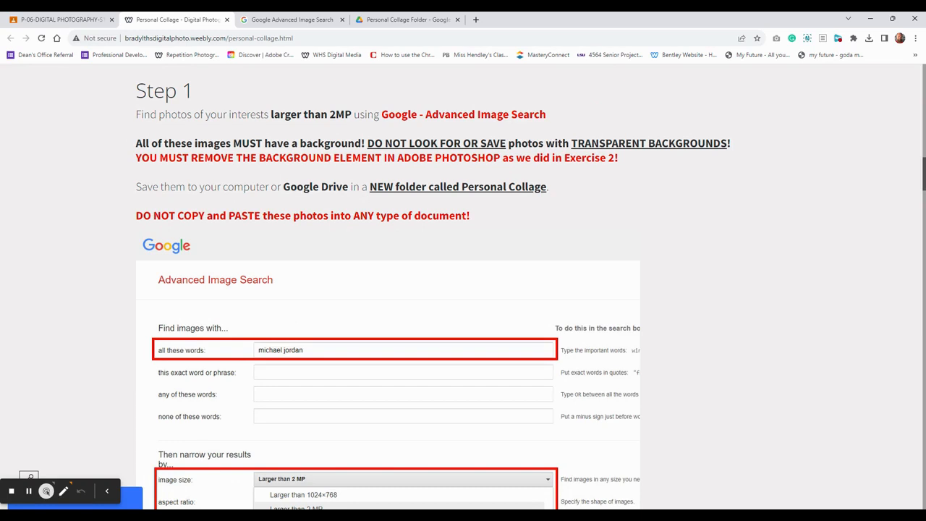
pyautogui.moveTo(474, 203)
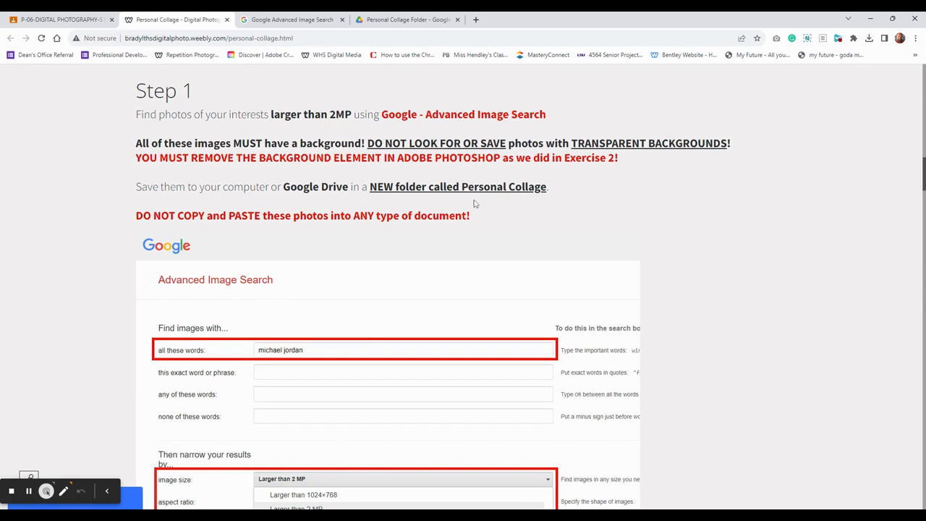
pyautogui.moveTo(556, 193)
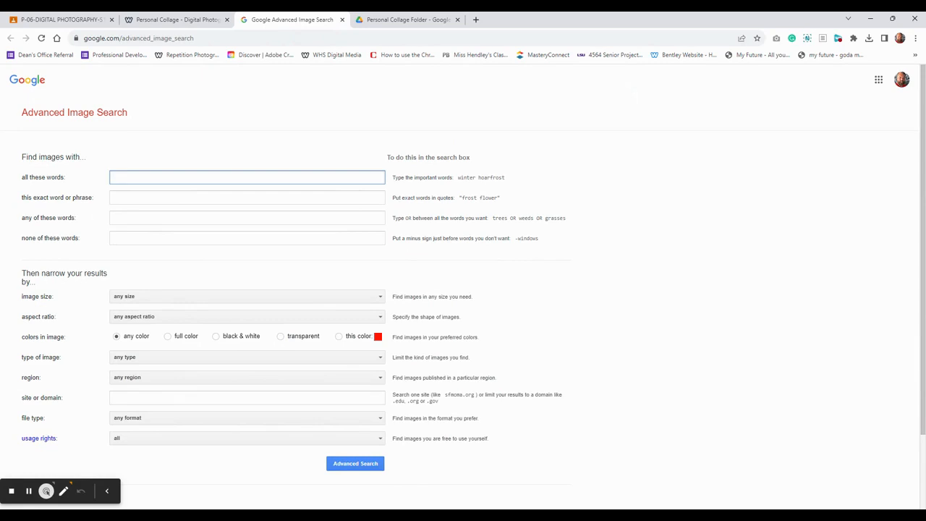
# - Search Google Advanced Image Search for 'michael jordan' images larger than 2 MP
pyautogui.click(246, 296)
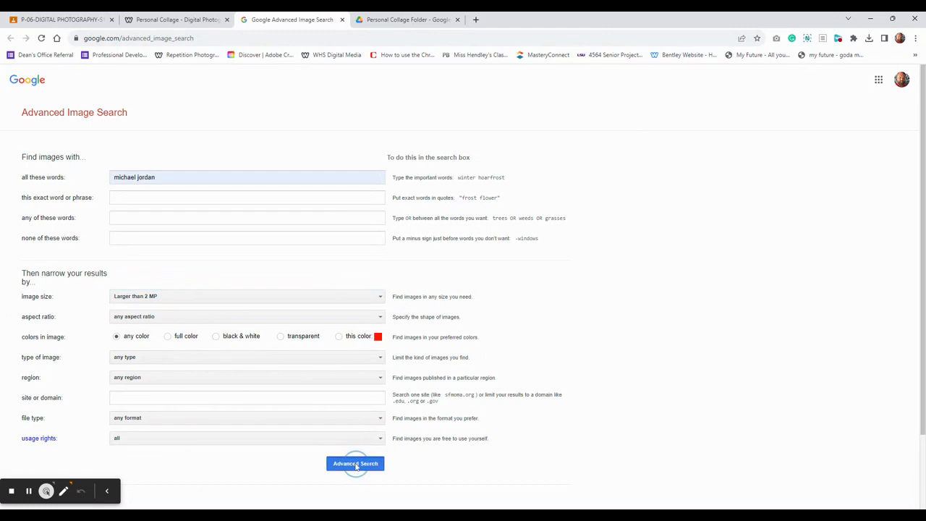
pyautogui.click(355, 463)
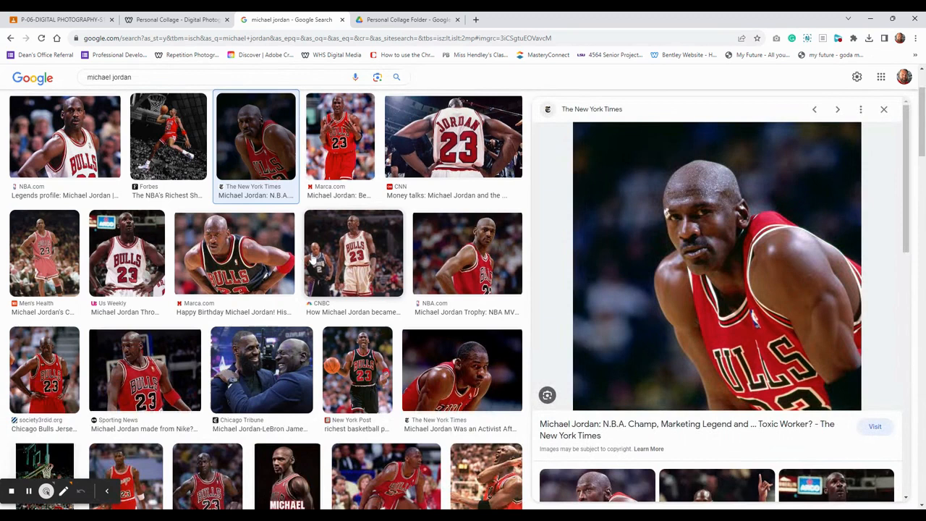
pyautogui.moveTo(891, 412)
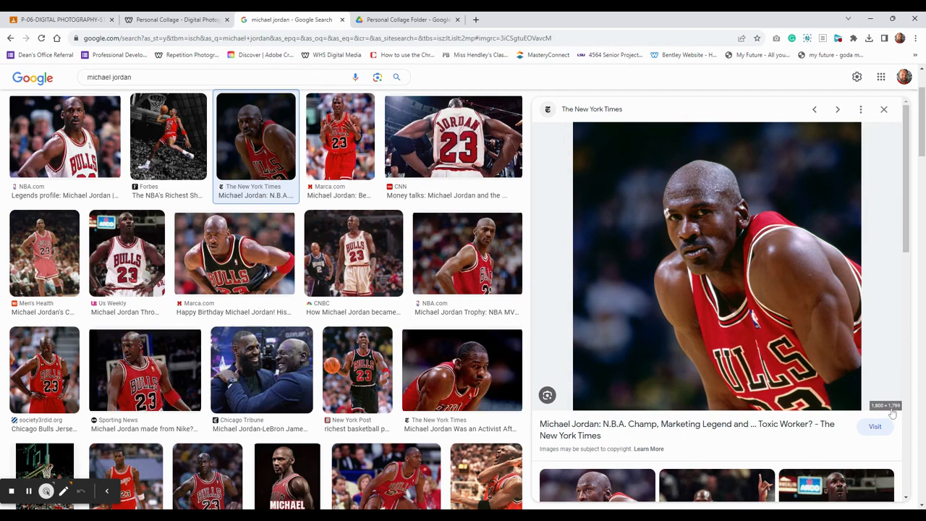
pyautogui.moveTo(718, 327)
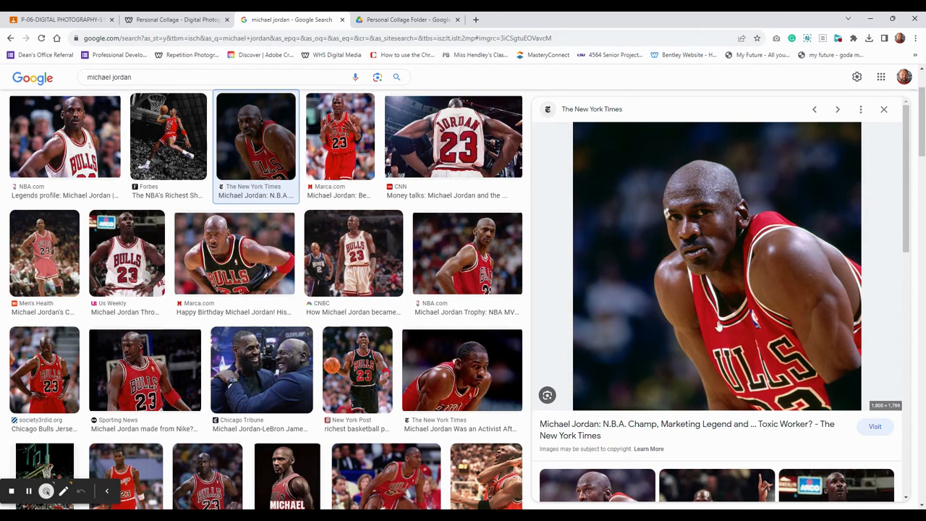
pyautogui.moveTo(716, 325)
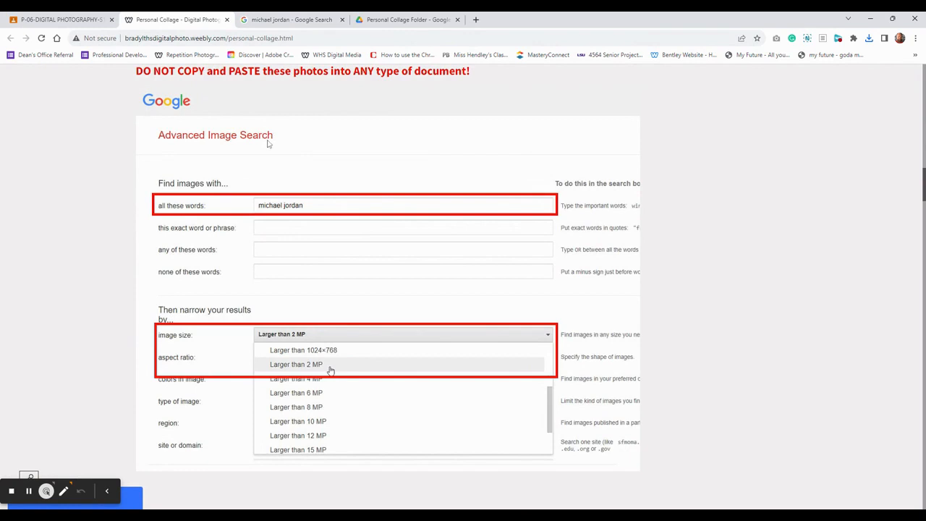
# - Scroll to Step 2 and its example Drive Personal Collage folder of saved photos
pyautogui.scroll(-3)
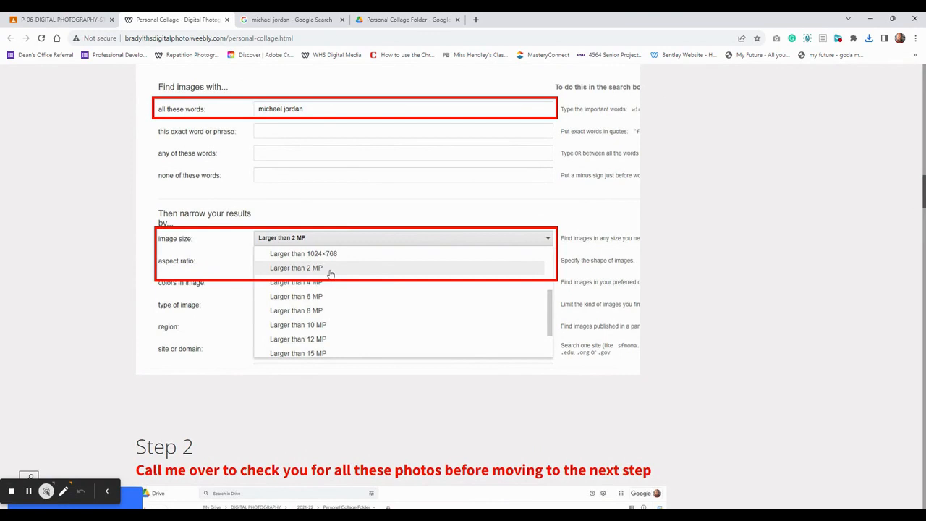
pyautogui.scroll(-3)
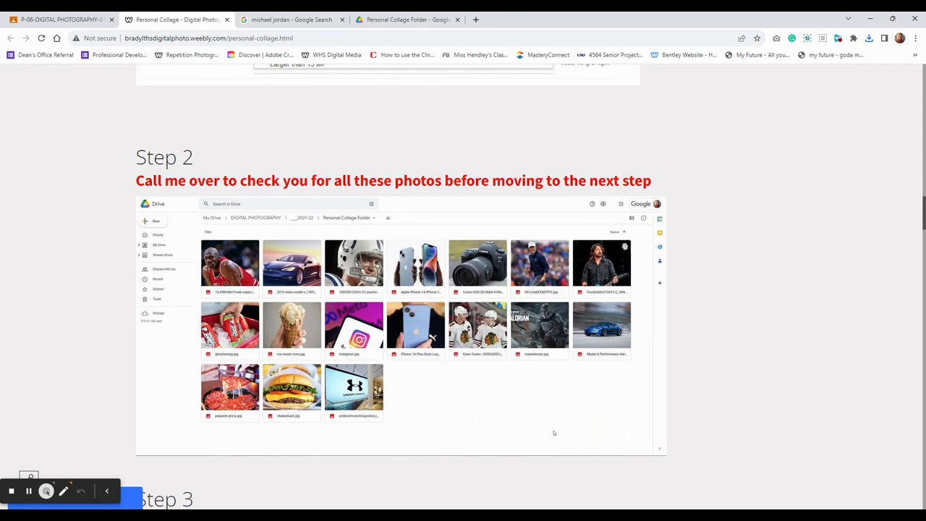